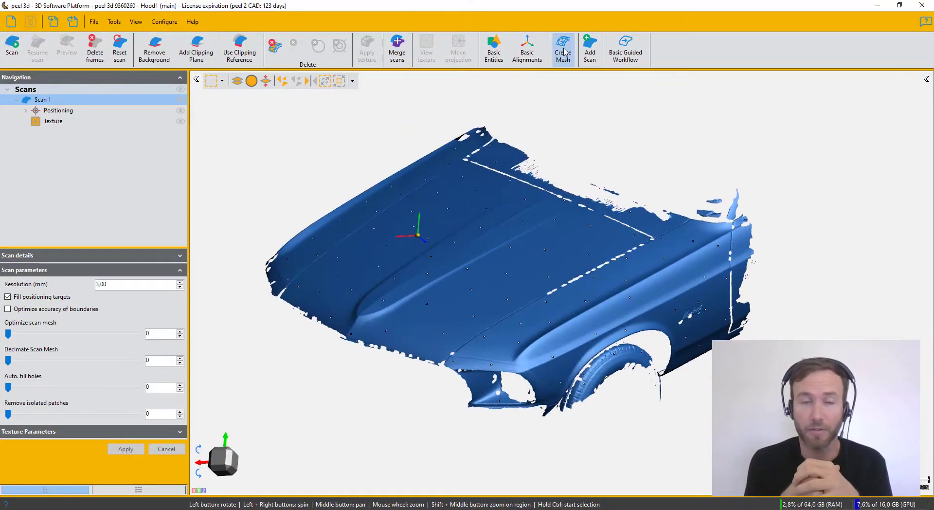
Create a mesh from the scanned hood point cloud
{"action": "left_click", "coordinate": [561, 49]}
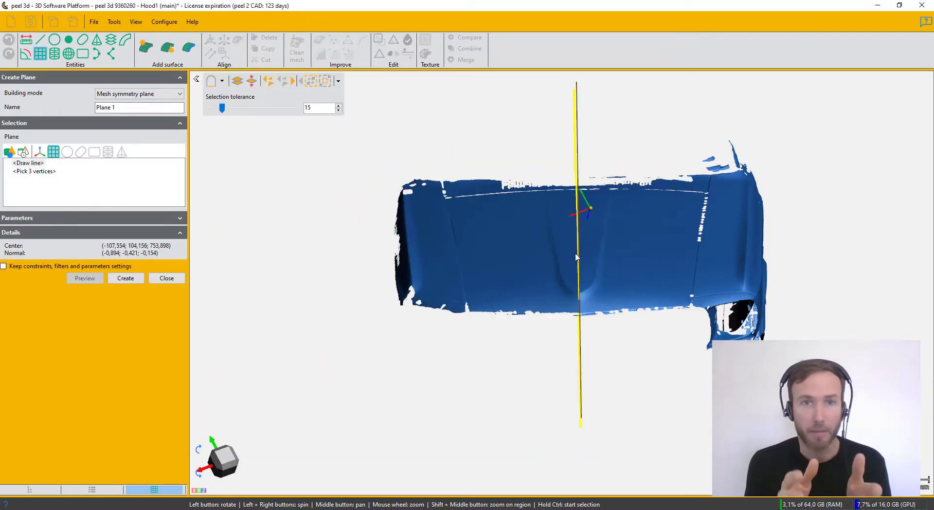
Create the mesh symmetry plane and pick Point 2 to align the hood to the origin
{"action": "left_click", "coordinate": [138, 94]}
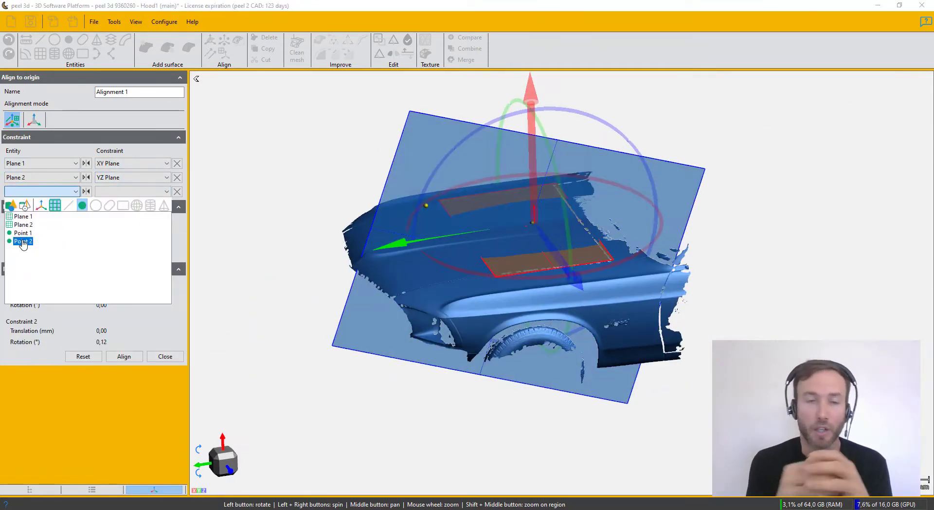
{"action": "left_click", "coordinate": [165, 356]}
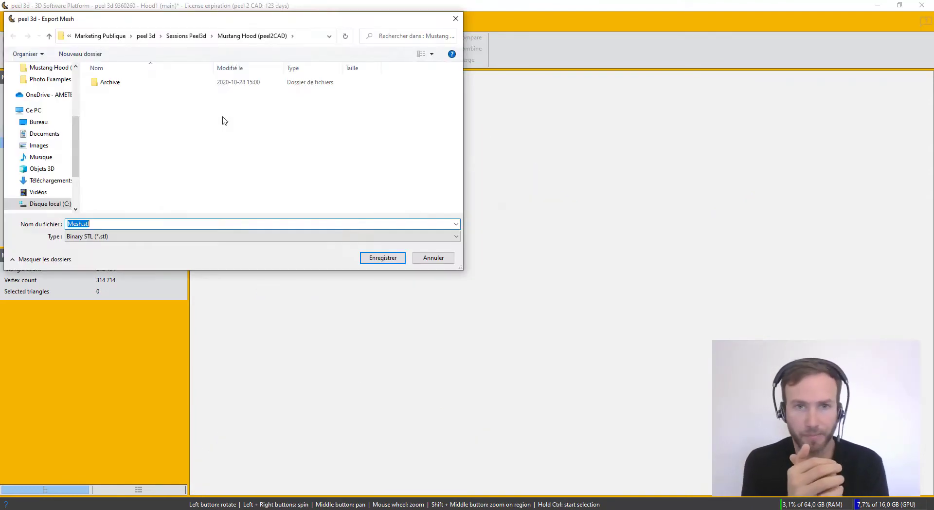
Save the aligned hood mesh as Mesh.stl
{"action": "left_click", "coordinate": [381, 257]}
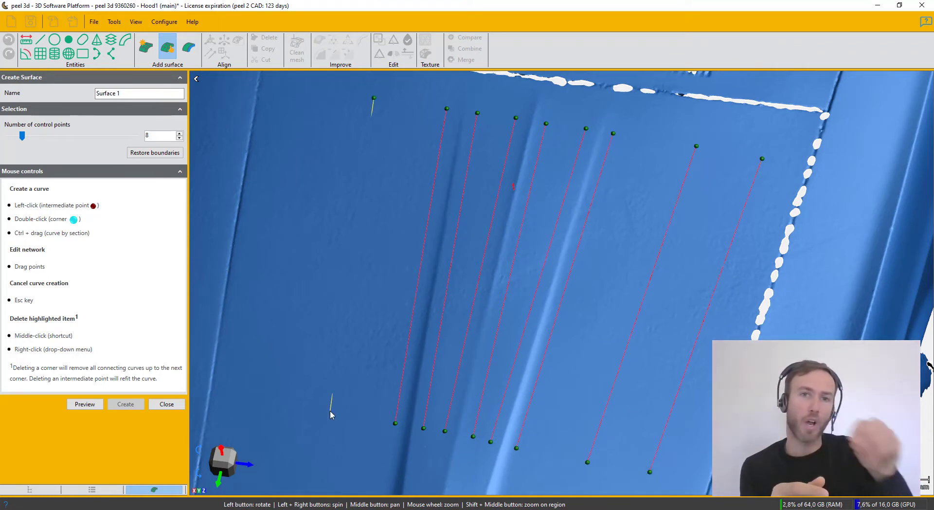
Complete the curve grid with 17 control points and create the fitted hood surface
{"action": "left_click", "coordinate": [761, 158]}
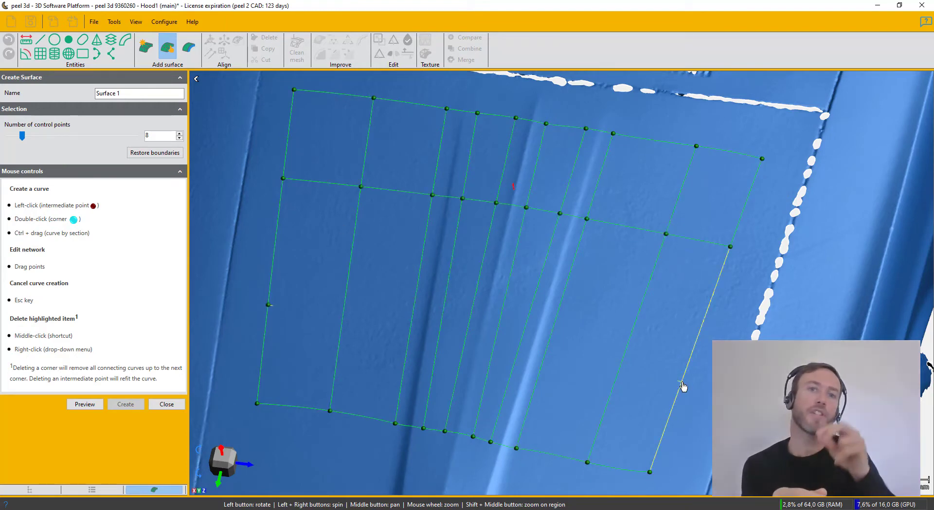
{"action": "left_click", "coordinate": [85, 404]}
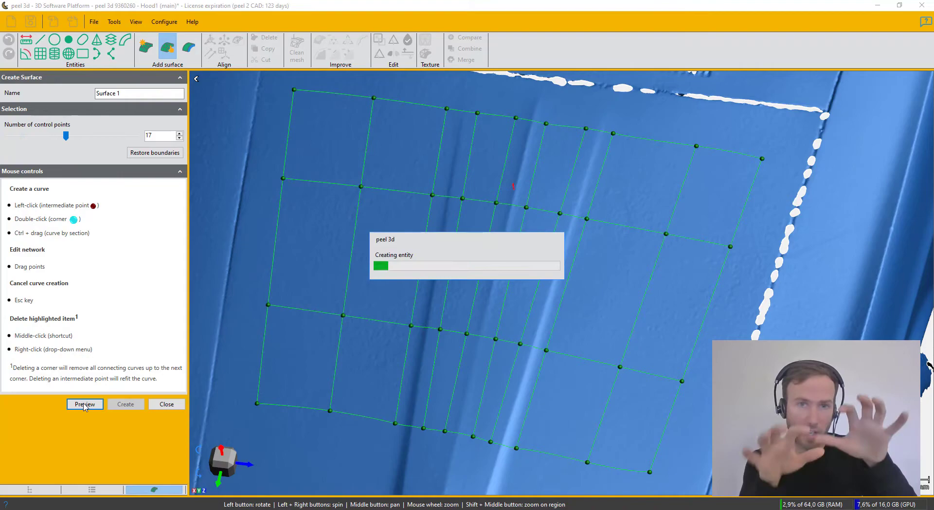
{"action": "left_click", "coordinate": [85, 402]}
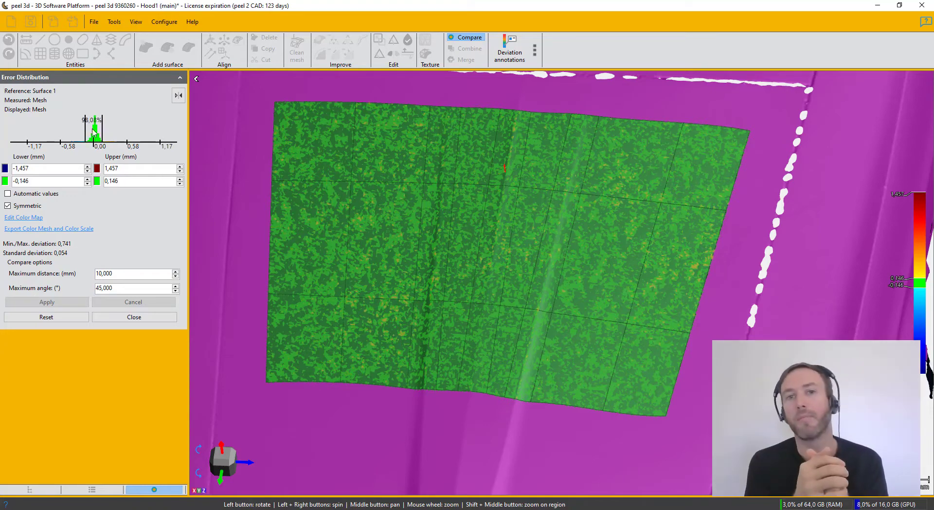
Close the Error Distribution panel and bring up Surface 1's export actions
{"action": "left_click", "coordinate": [134, 316]}
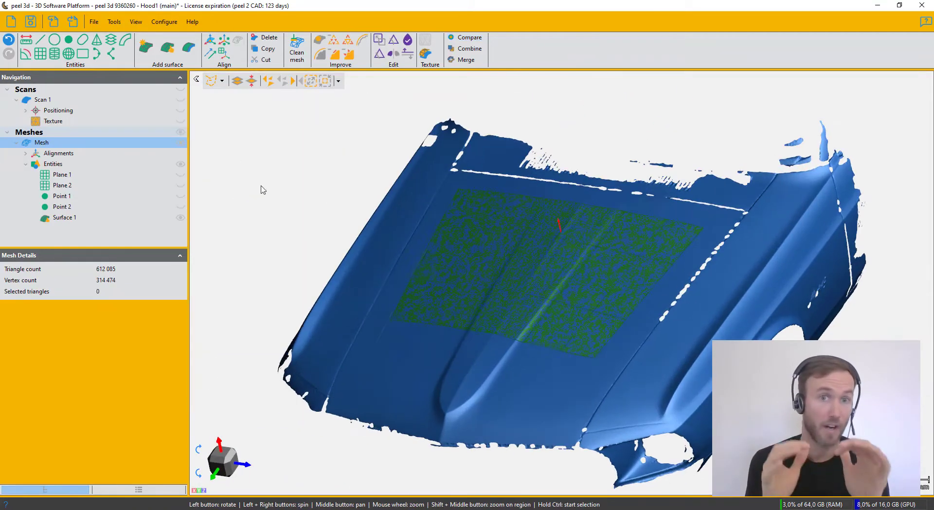
{"action": "right_click", "coordinate": [64, 217]}
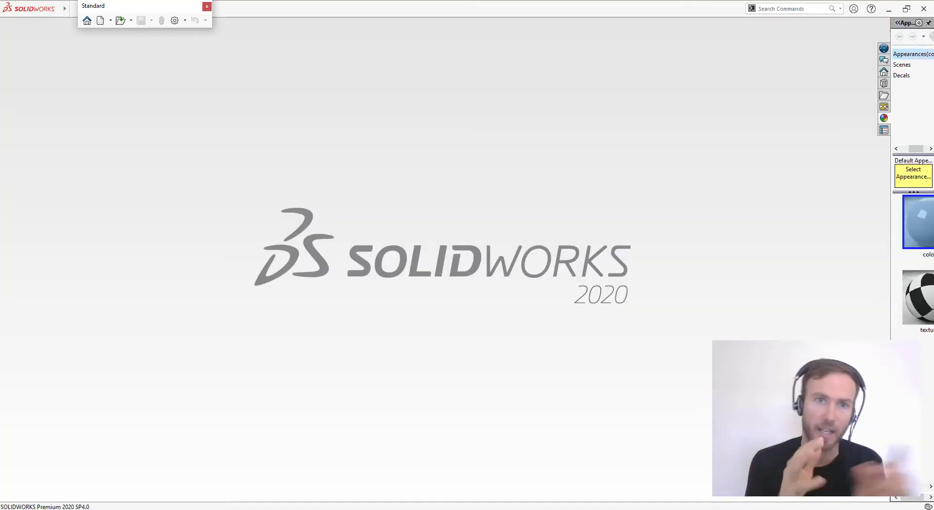
Load the hood mesh part and import Hood CAD Surface.igs into SolidWorks
{"action": "left_click", "coordinate": [100, 21]}
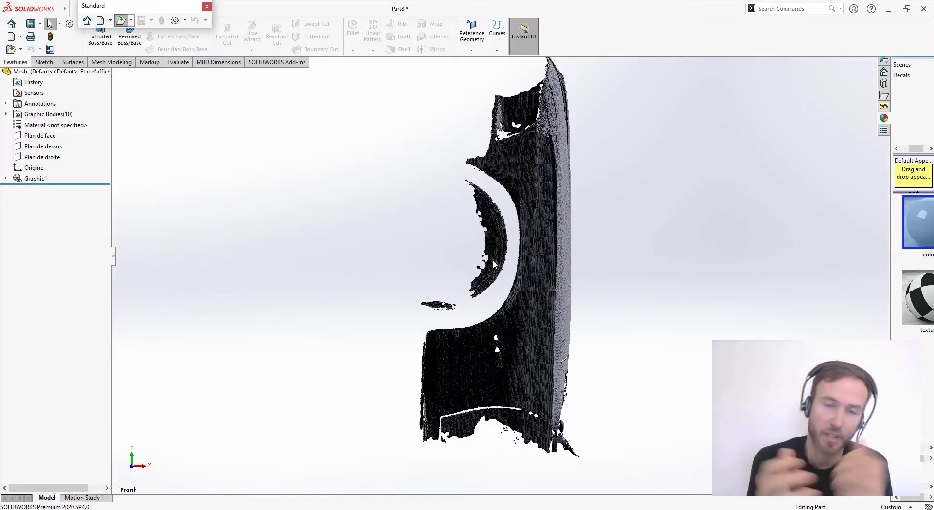
{"action": "left_click", "coordinate": [152, 9]}
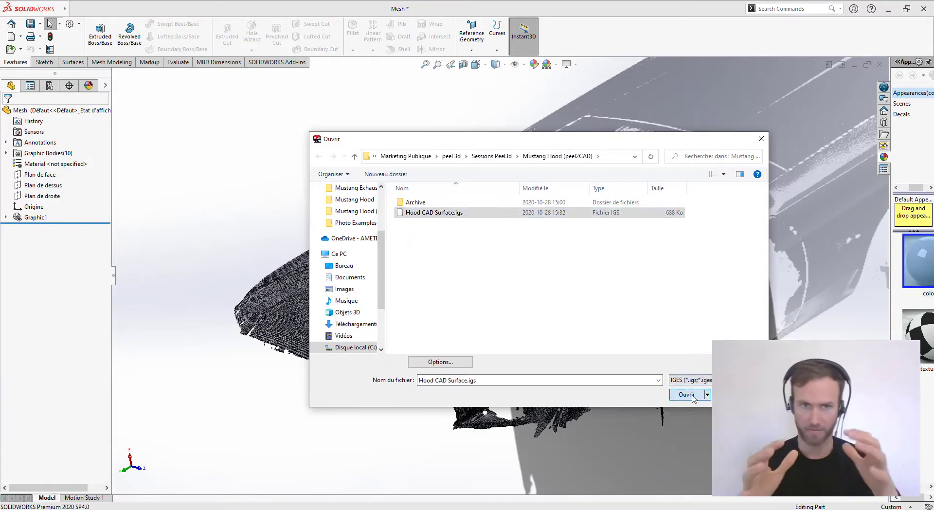
{"action": "left_click", "coordinate": [686, 395]}
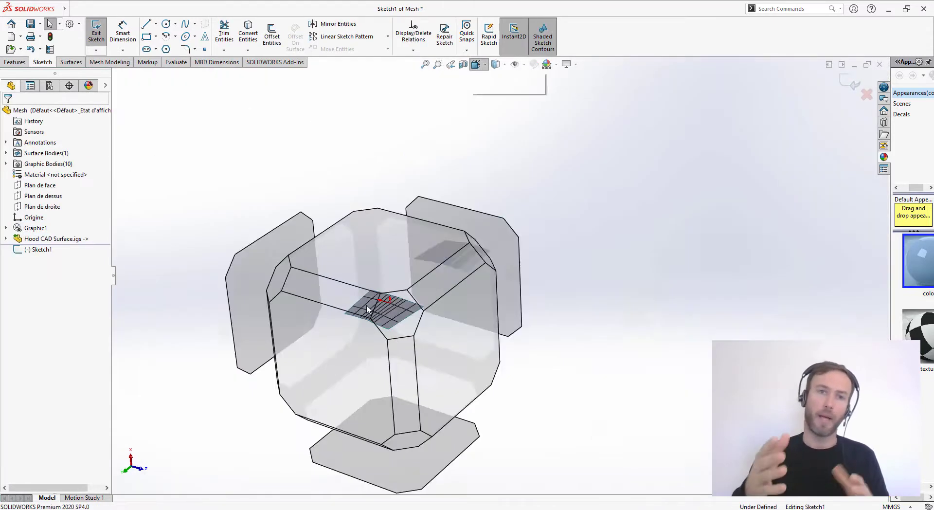
Extrude the top-view sketched outline 300 mm blind and begin a Move/Copy of the surface body
{"action": "left_click", "coordinate": [145, 23]}
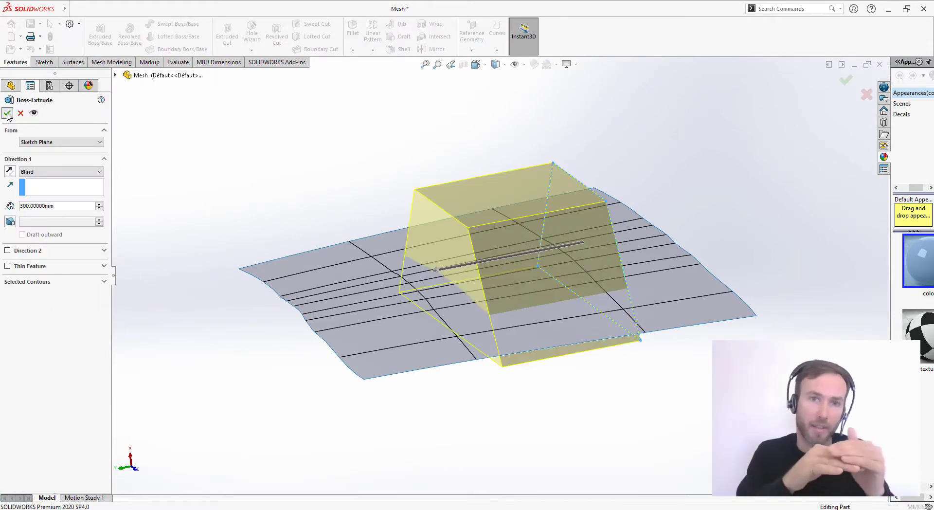
{"action": "left_click", "coordinate": [9, 113]}
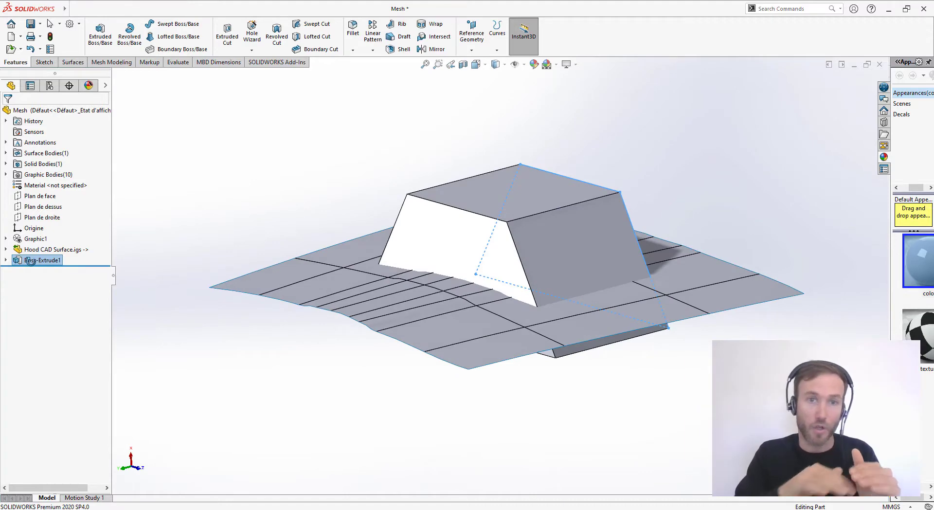
{"action": "left_click", "coordinate": [129, 9]}
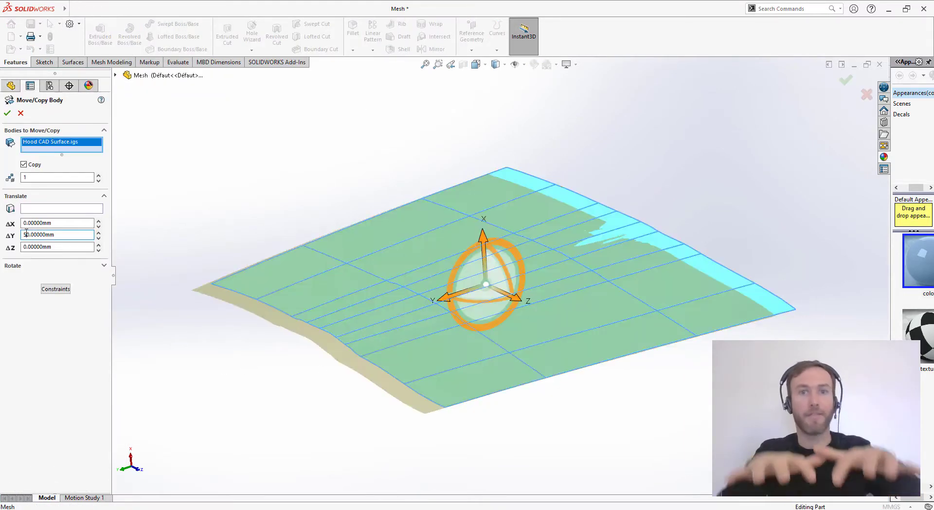
Copy the hood surface up ΔX 60 mm and cut the block with both surfaces
{"action": "type", "text": "60"}
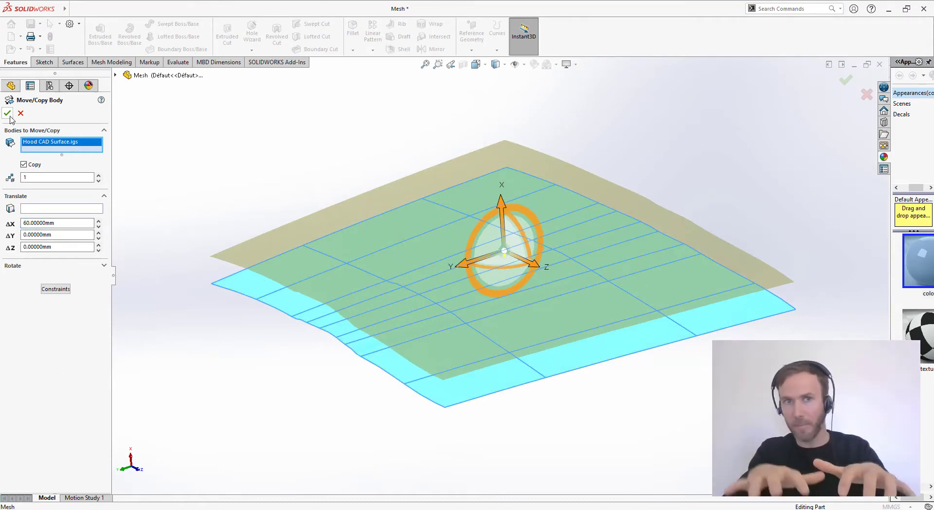
{"action": "left_click", "coordinate": [6, 113]}
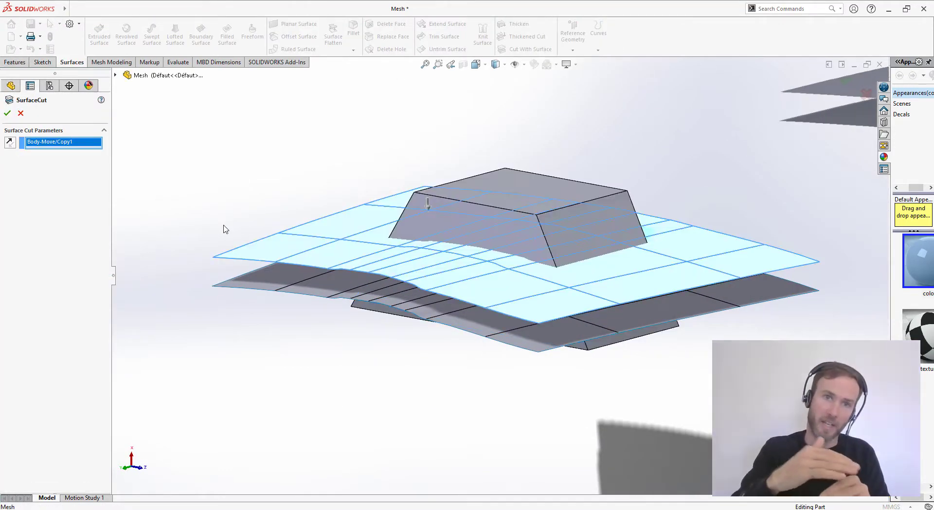
{"action": "left_click", "coordinate": [7, 113]}
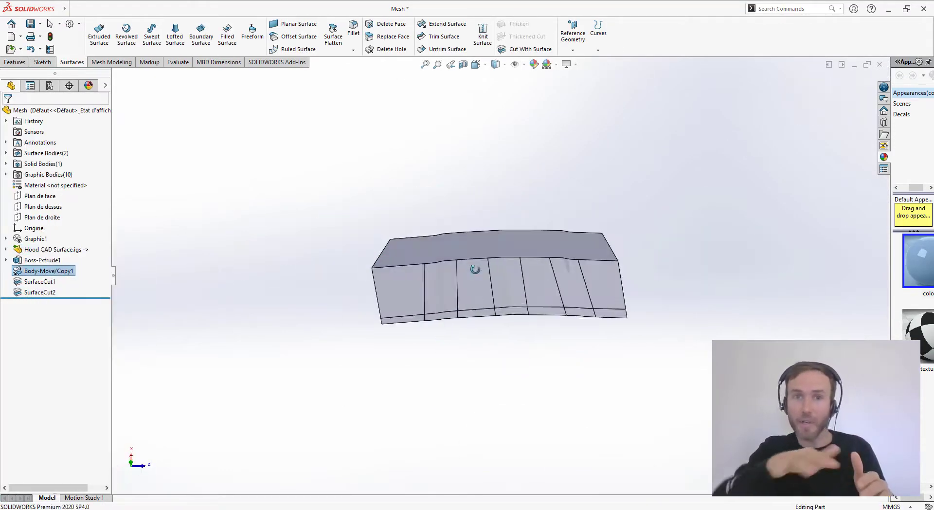
{"action": "left_click", "coordinate": [352, 33]}
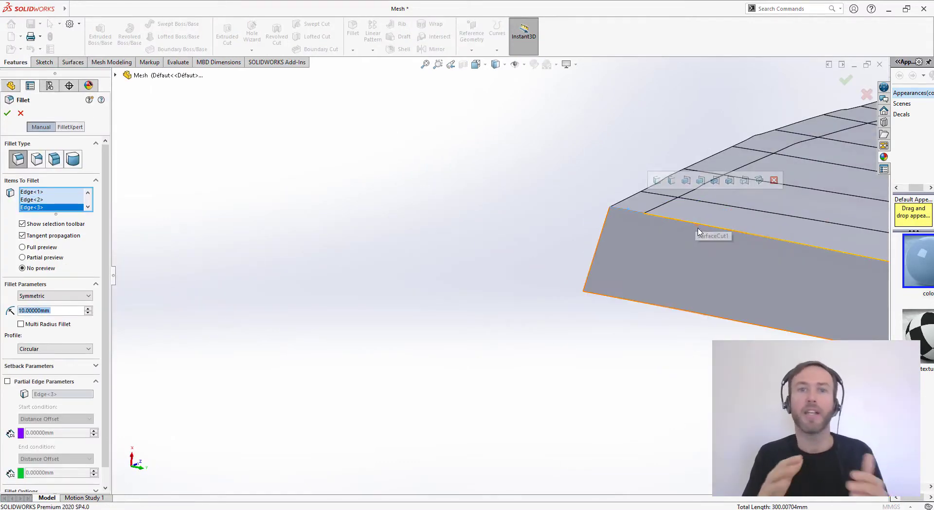
Apply the 10 mm fillet to the trimmed block's edges
{"action": "left_click", "coordinate": [7, 112]}
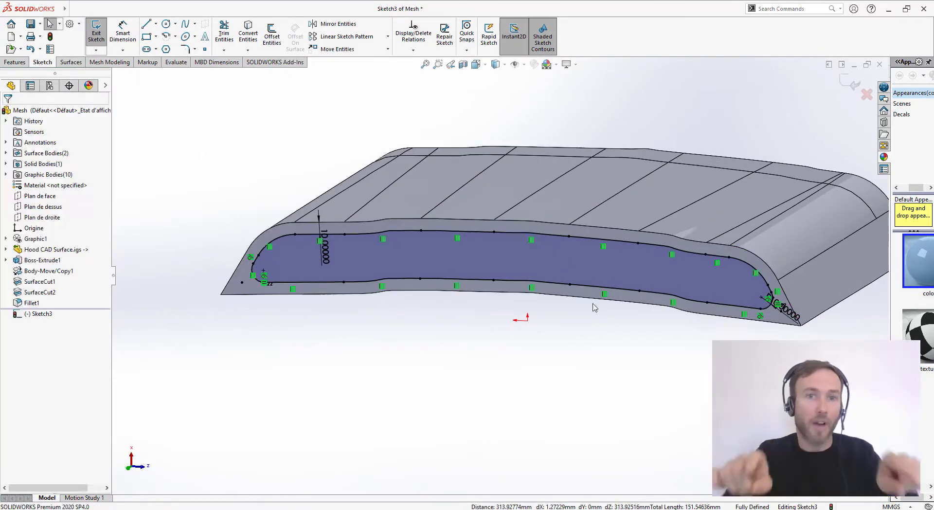
Swept-cut Sketch3 along the block's side edge to hollow the intake opening
{"action": "left_click", "coordinate": [96, 33]}
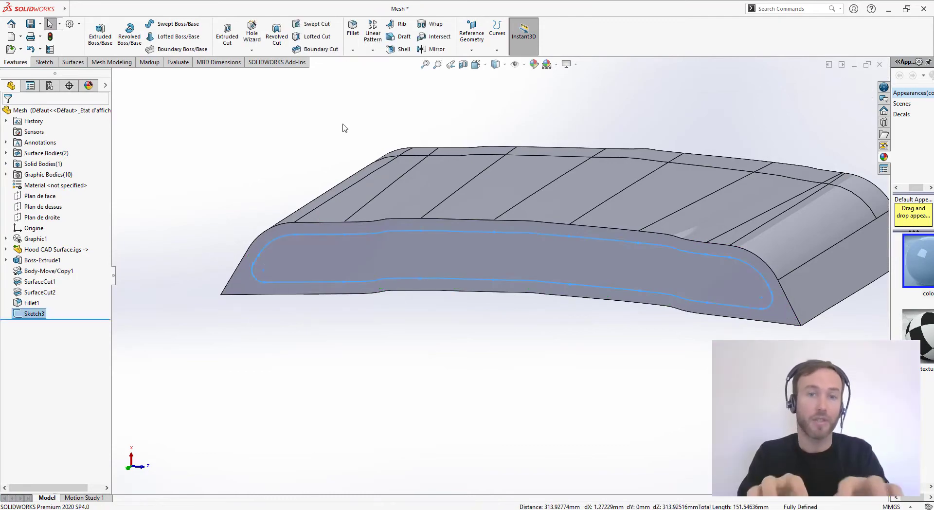
{"action": "left_click", "coordinate": [317, 24]}
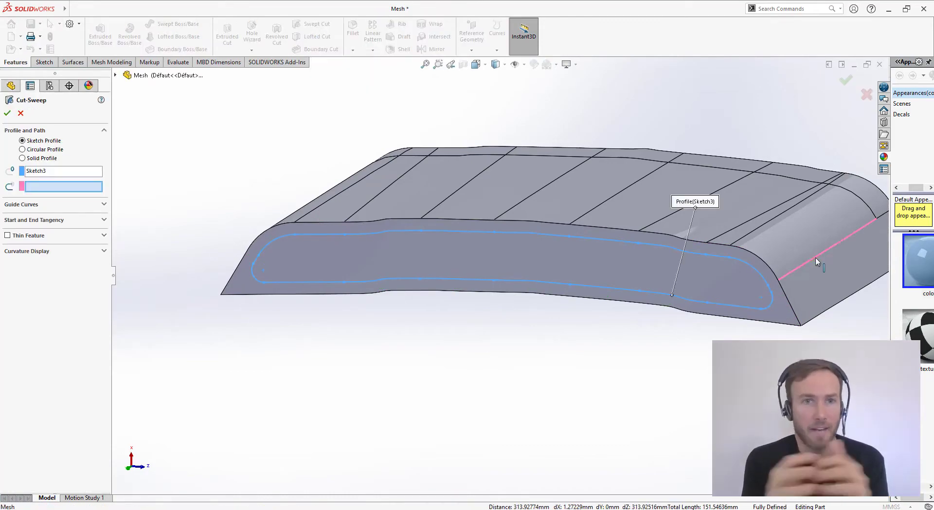
{"action": "left_click", "coordinate": [6, 113]}
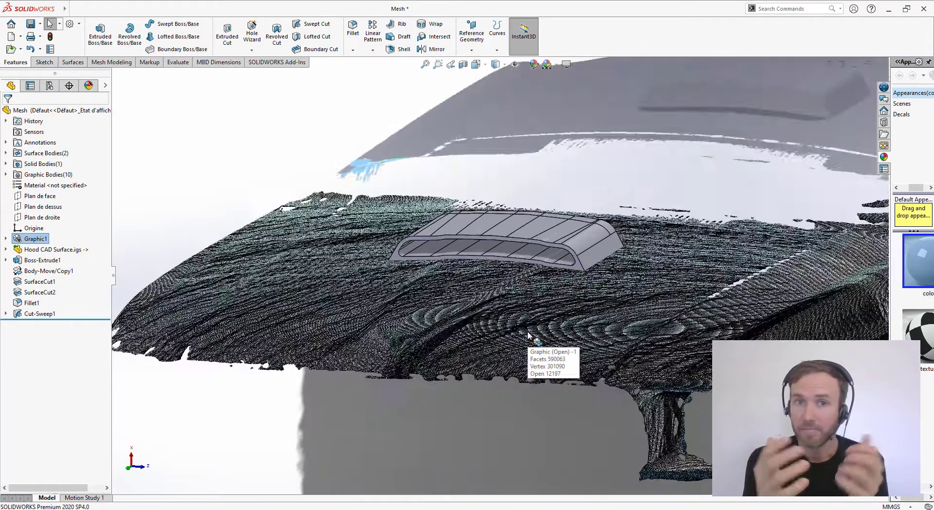